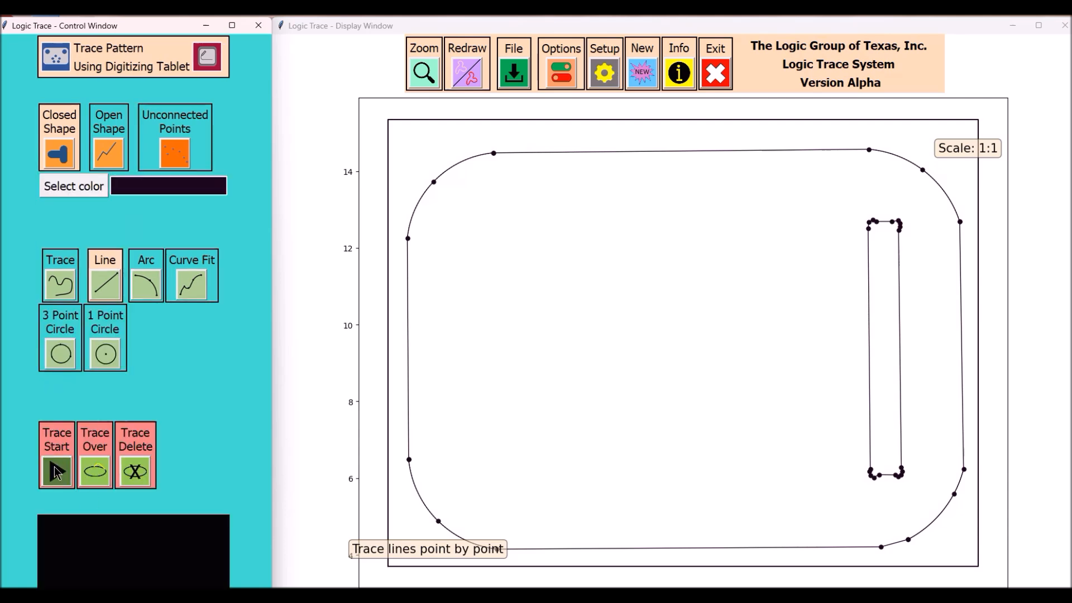
# Step: Start a new closed-shape trace for the cross piece outline
pyautogui.click(56, 454)
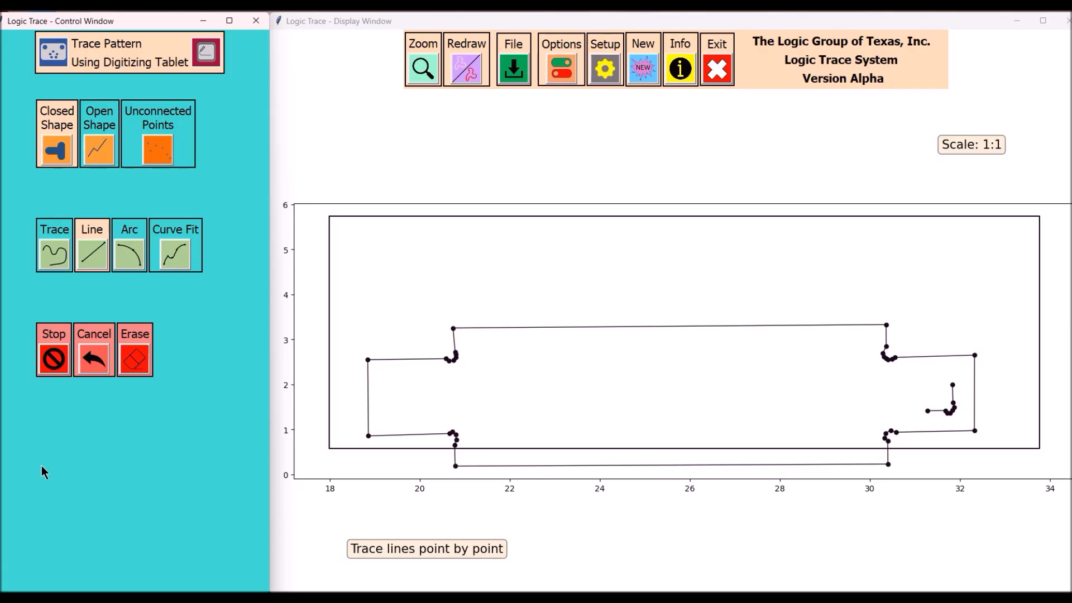
# Step: Begin a new trace for the side leg outline
pyautogui.click(131, 245)
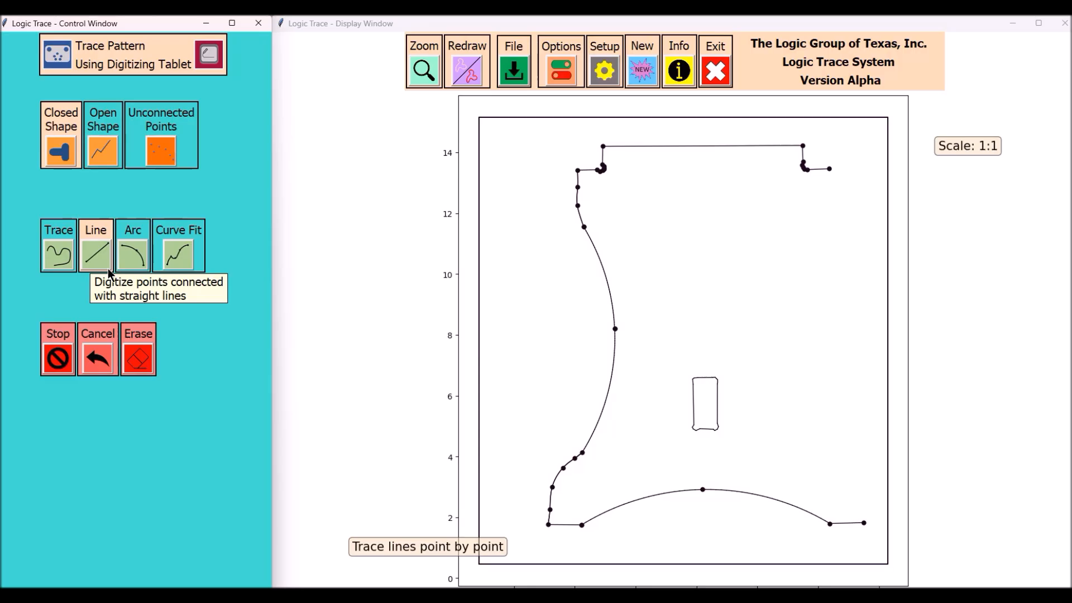
# Step: Trace the leg's right side with straight segments then a curve-fit lower corner
pyautogui.click(178, 246)
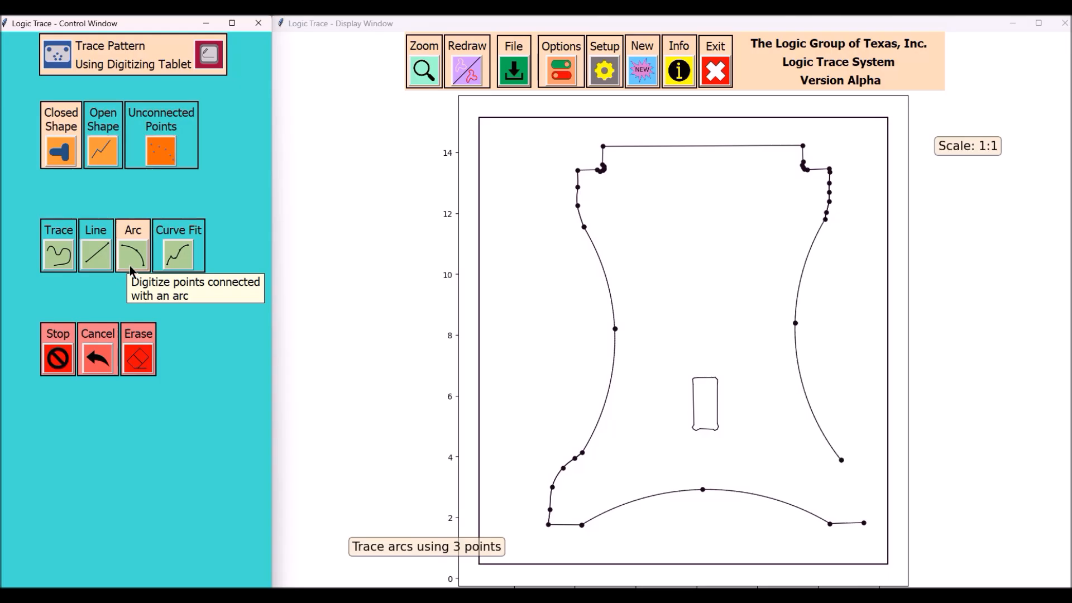
pyautogui.click(178, 246)
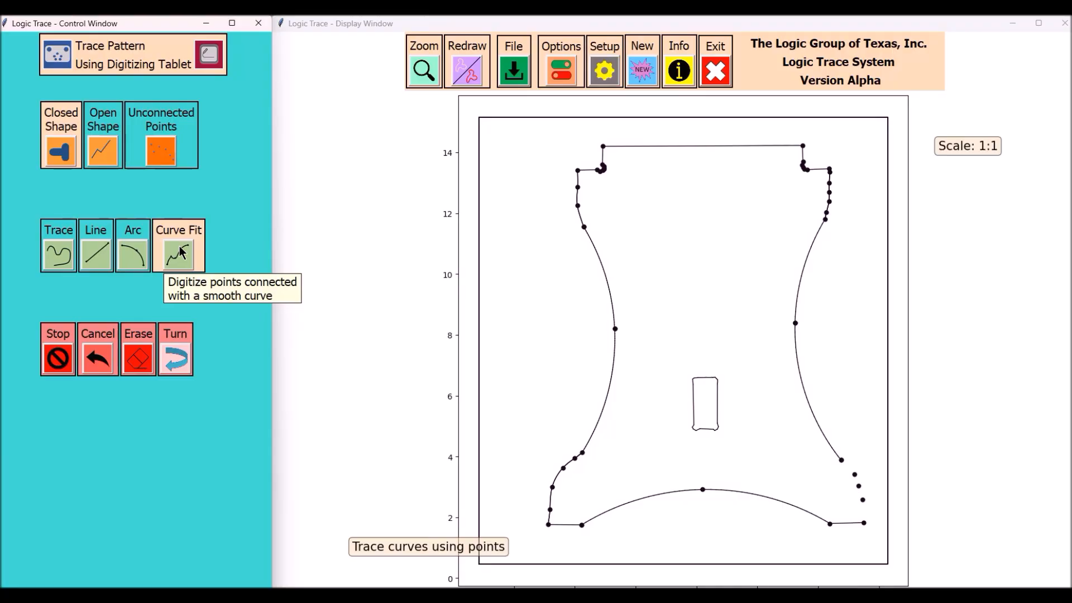
pyautogui.moveTo(57, 358)
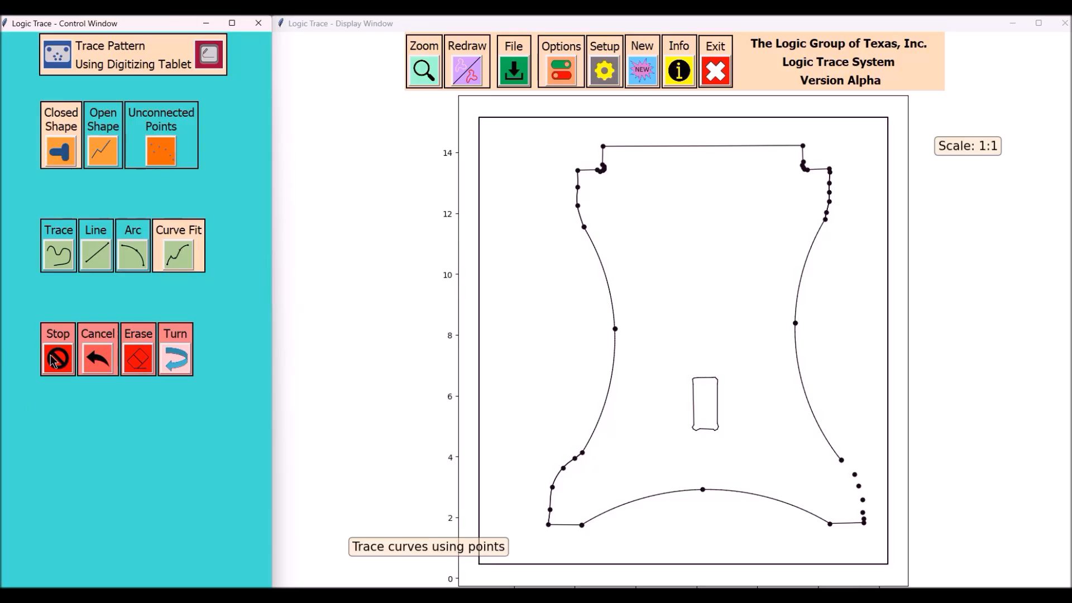